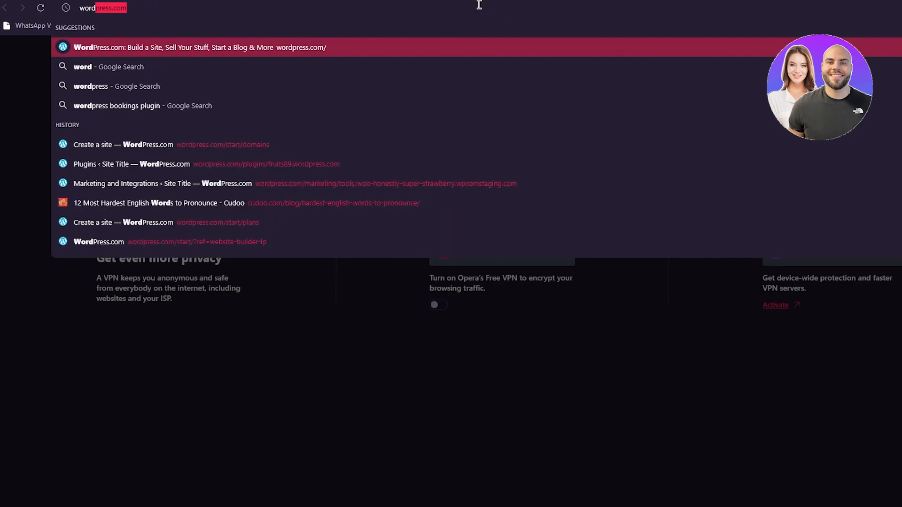
# Step: Go to wordpress.com using the browser's address bar suggestion
pyautogui.click(200, 47)
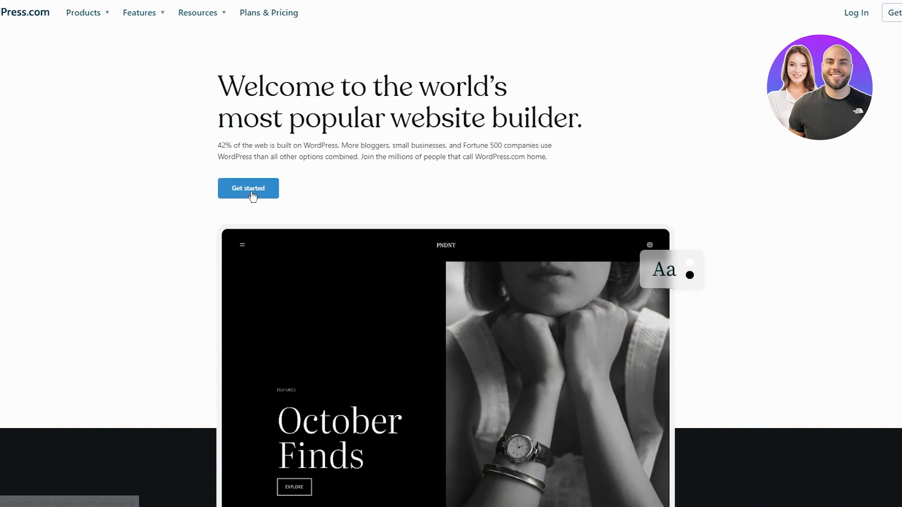
# Step: Sign up with an email, username 'alsjdaoinsda' and a password, then submit the account
pyautogui.click(248, 187)
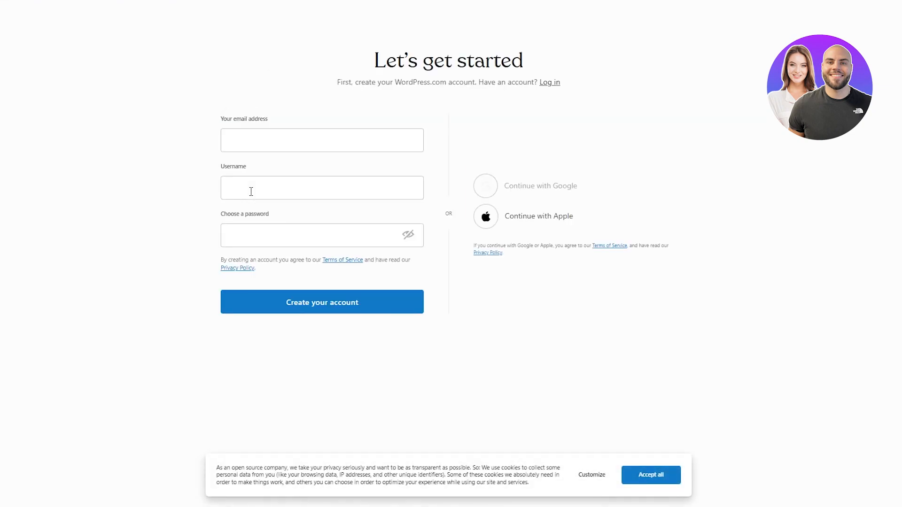
pyautogui.click(322, 140)
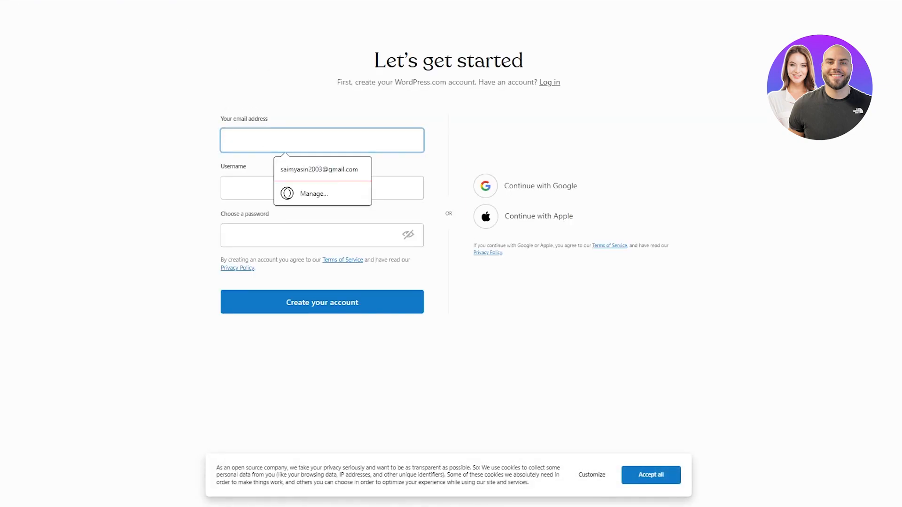
pyautogui.click(321, 140)
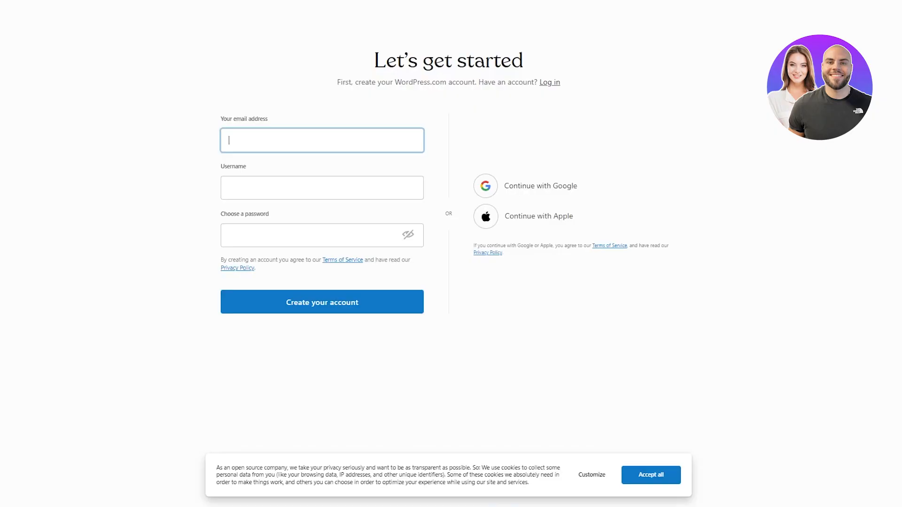
pyautogui.click(321, 187)
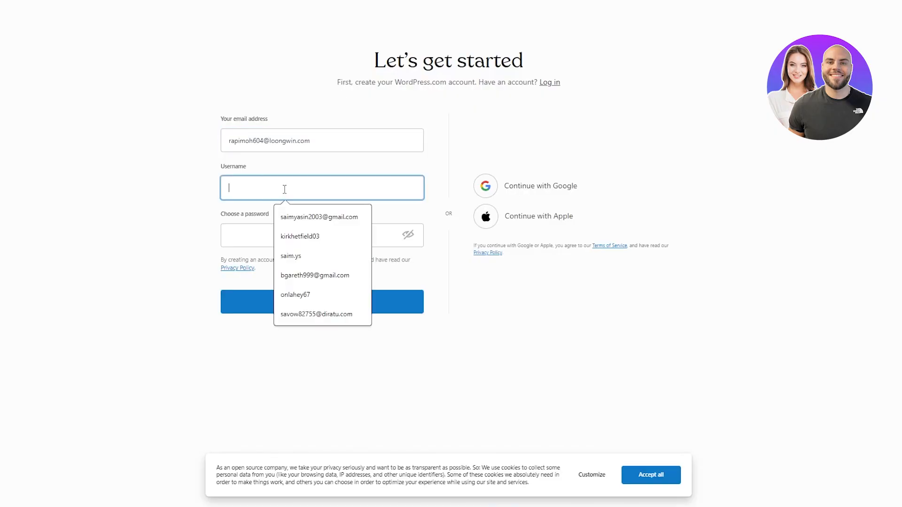
pyautogui.write('alsjdaoinsdasjkd87')
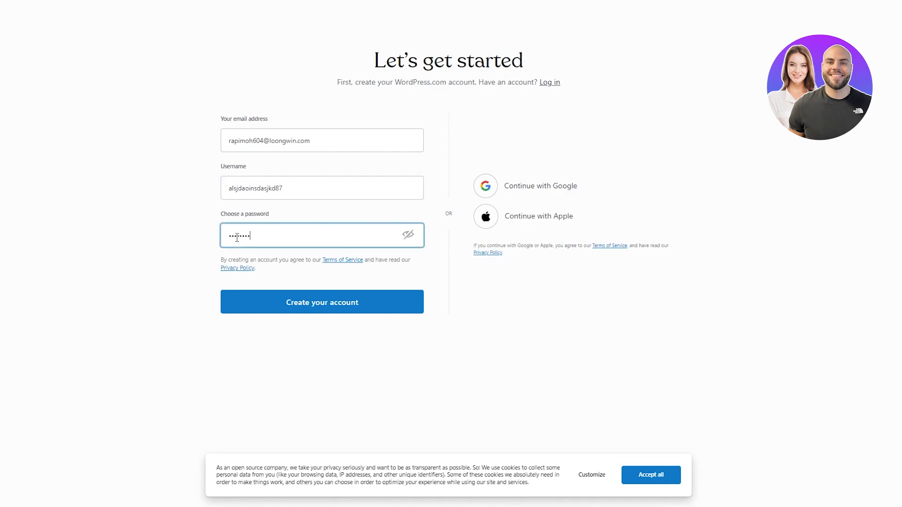
pyautogui.click(321, 302)
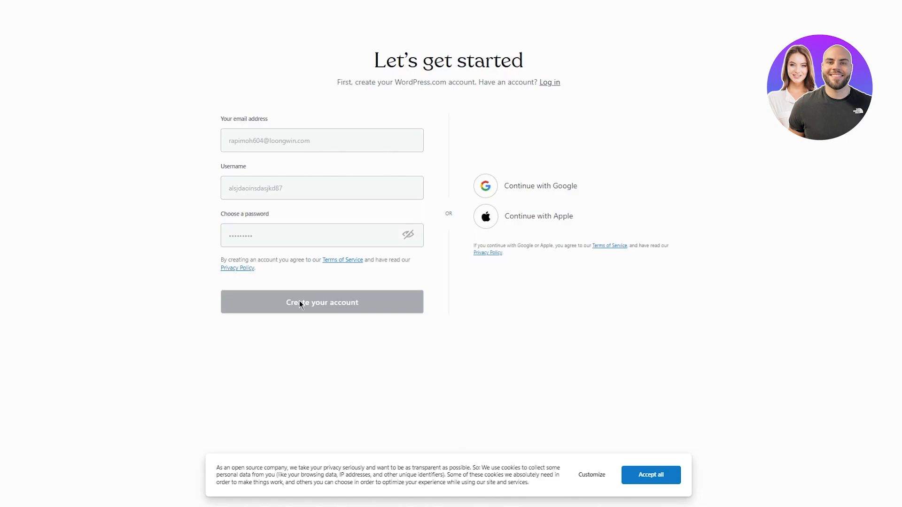
# Step: Search domain suggestions for 'schooliscool' and scroll down to the plan options
pyautogui.click(321, 302)
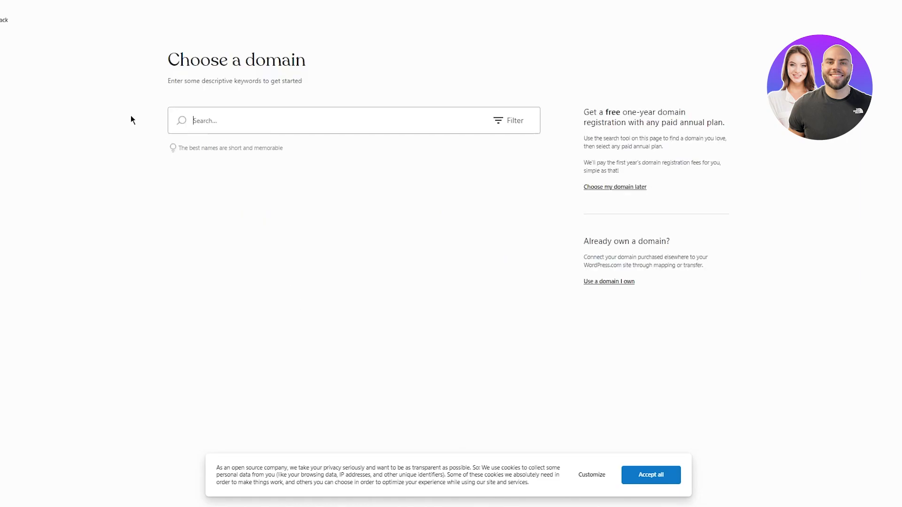
pyautogui.click(230, 120)
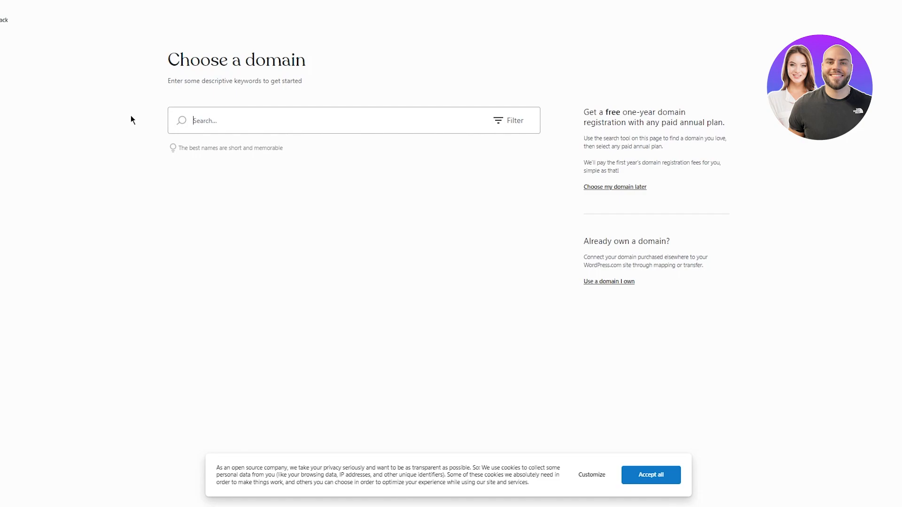
pyautogui.moveTo(522, 254)
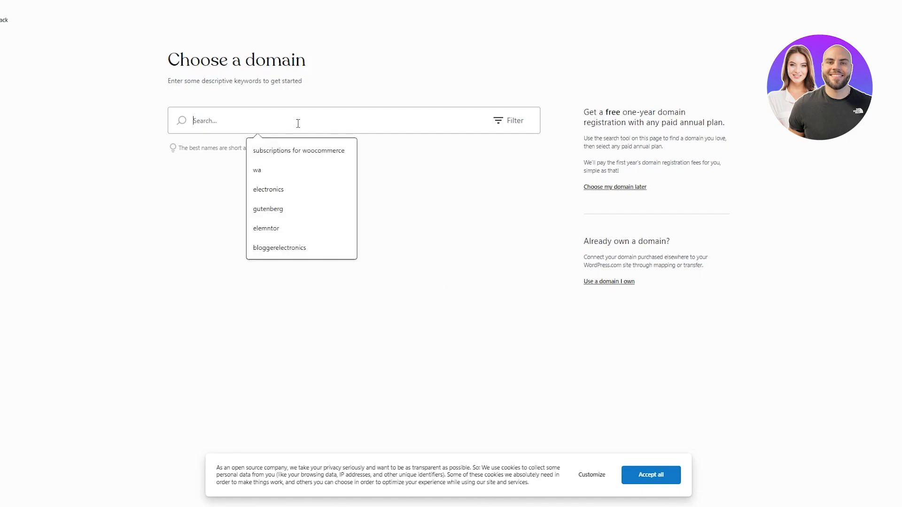
pyautogui.write('schooliscool')
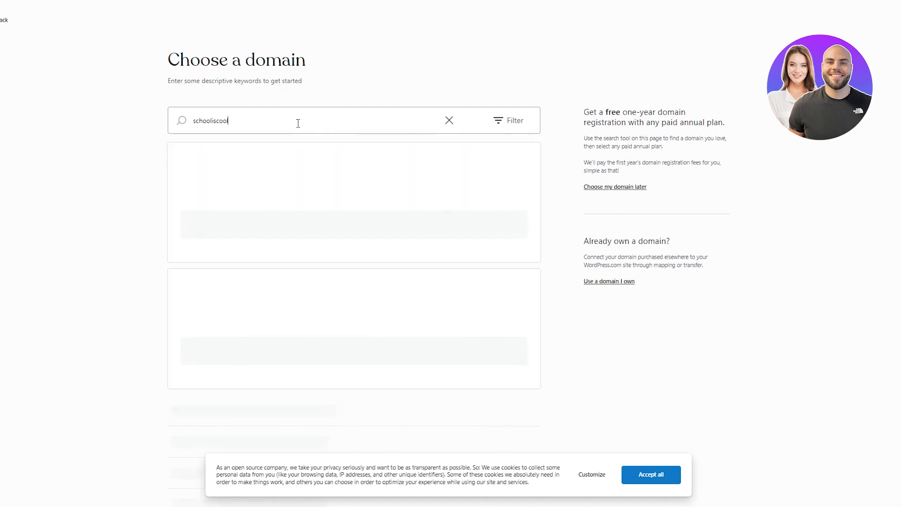
pyautogui.write('schooliscool')
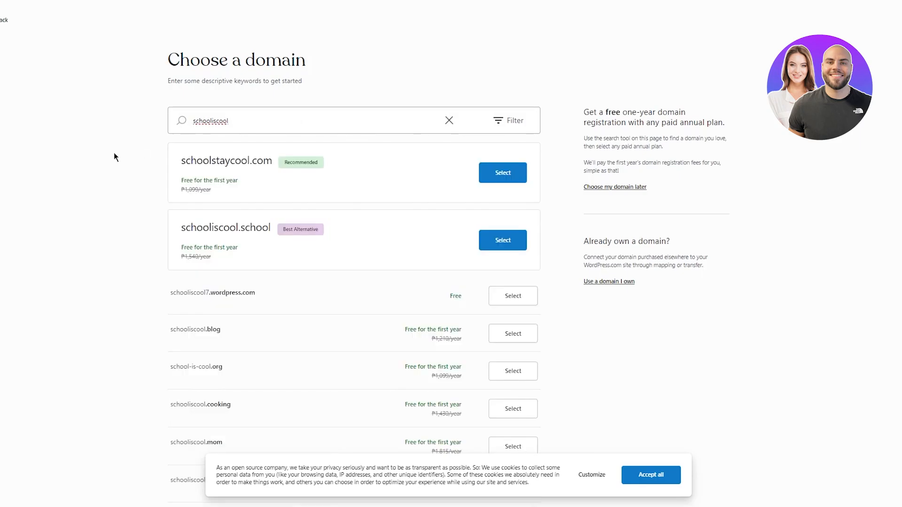
pyautogui.moveTo(366, 292)
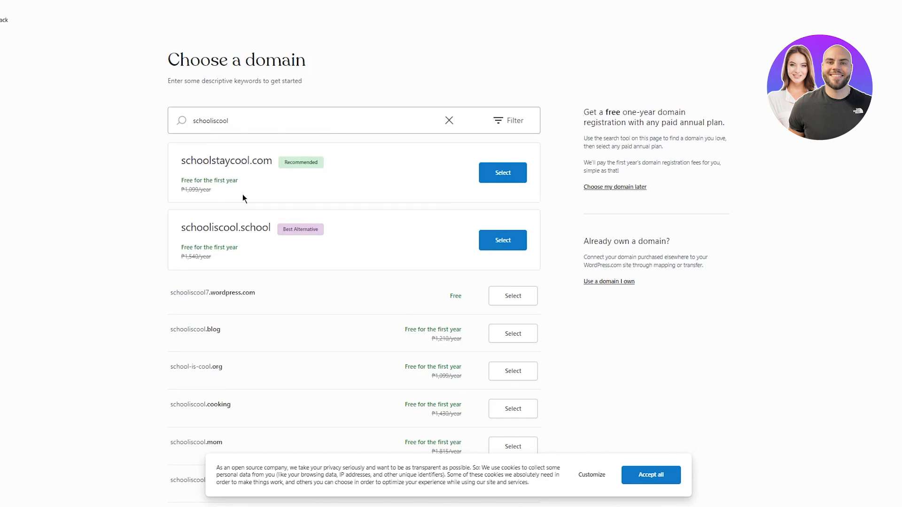
pyautogui.moveTo(310, 211)
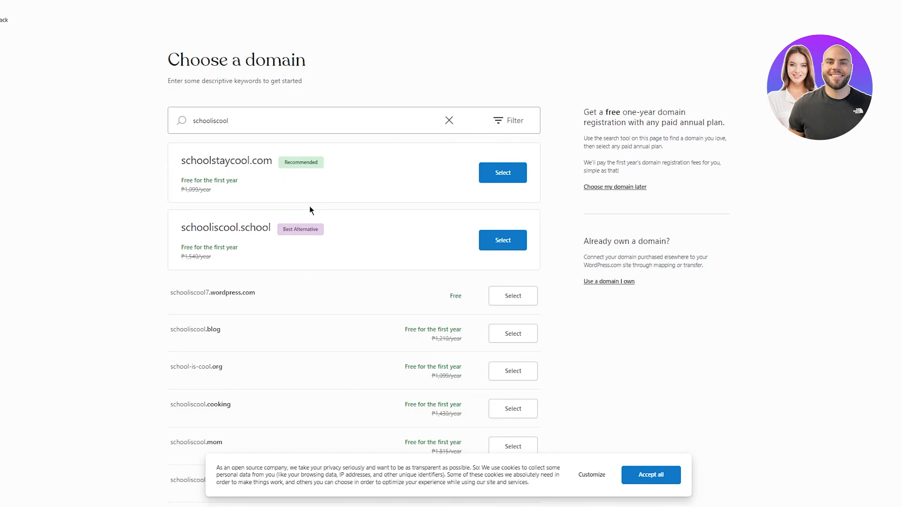
pyautogui.moveTo(403, 197)
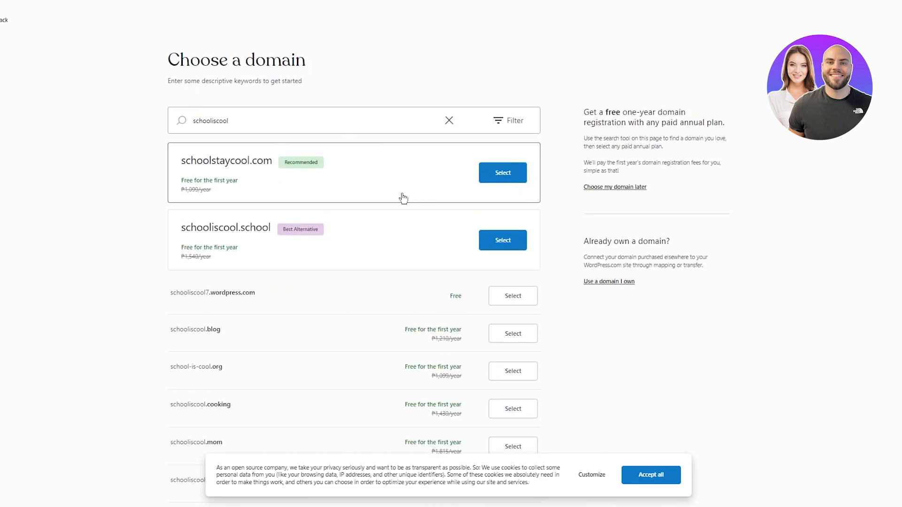
pyautogui.scroll(-3)
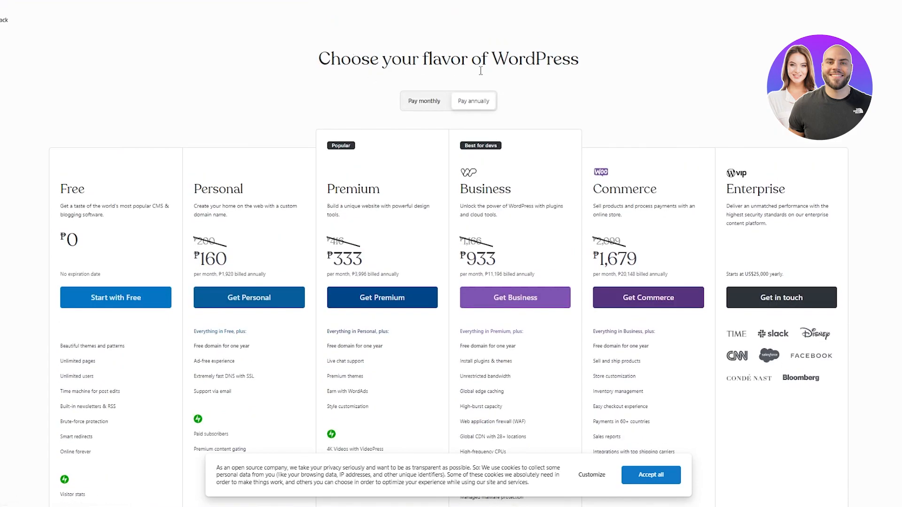
# Step: Start the new site on the Free plan tier
pyautogui.scroll(-3)
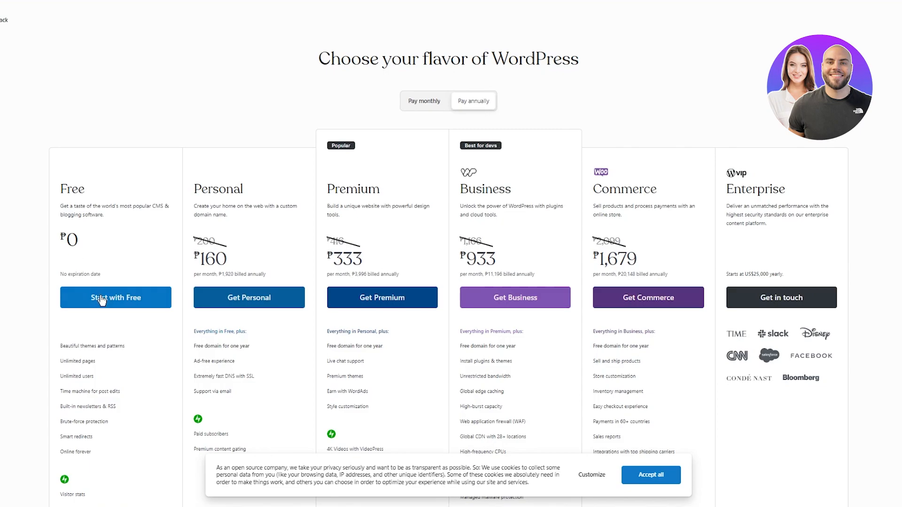
pyautogui.click(115, 298)
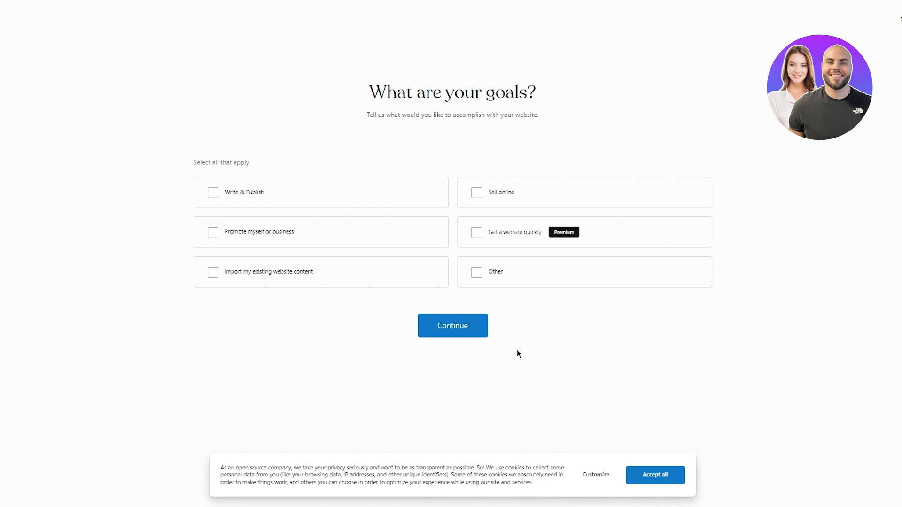
pyautogui.moveTo(444, 194)
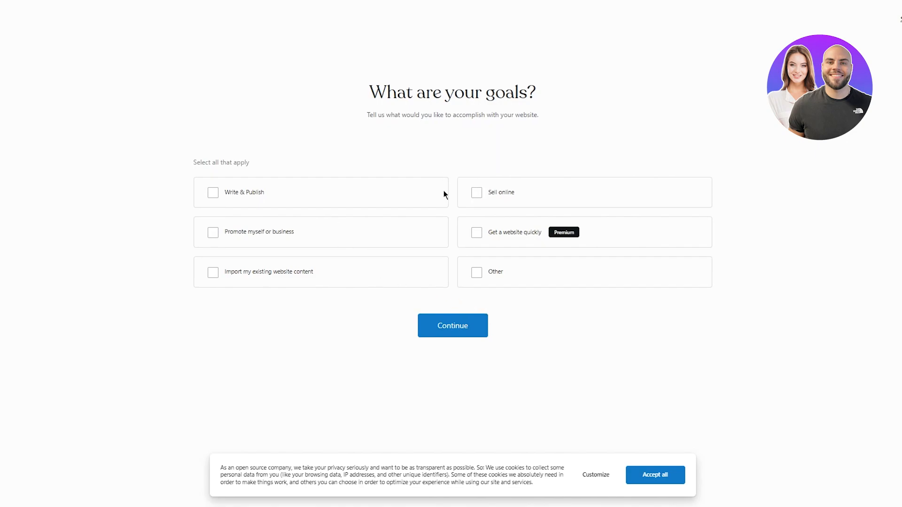
# Step: Pick Write & Publish as the site goal and Education (searched 'school') as category
pyautogui.click(213, 192)
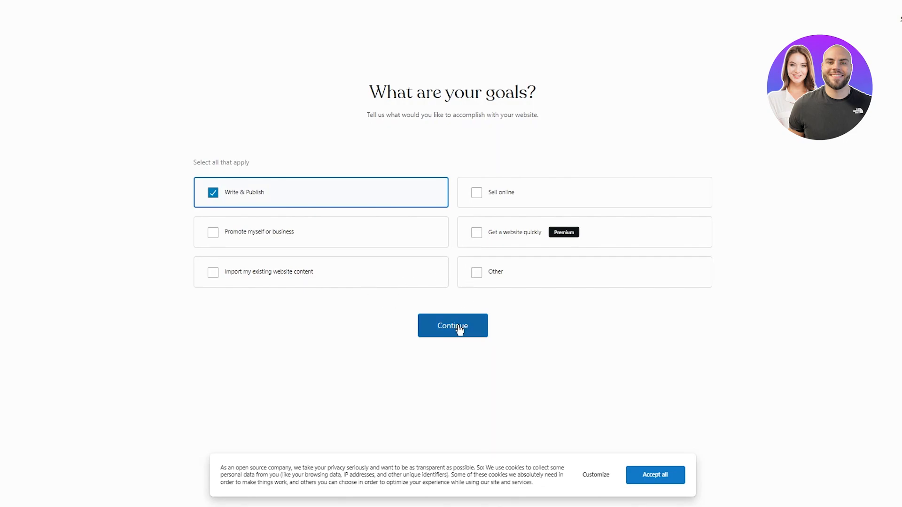
pyautogui.click(452, 326)
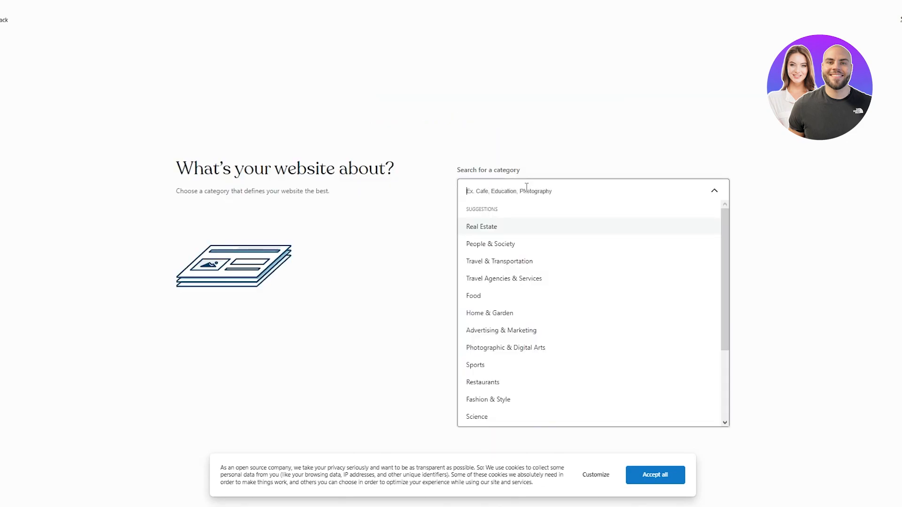
pyautogui.write('school')
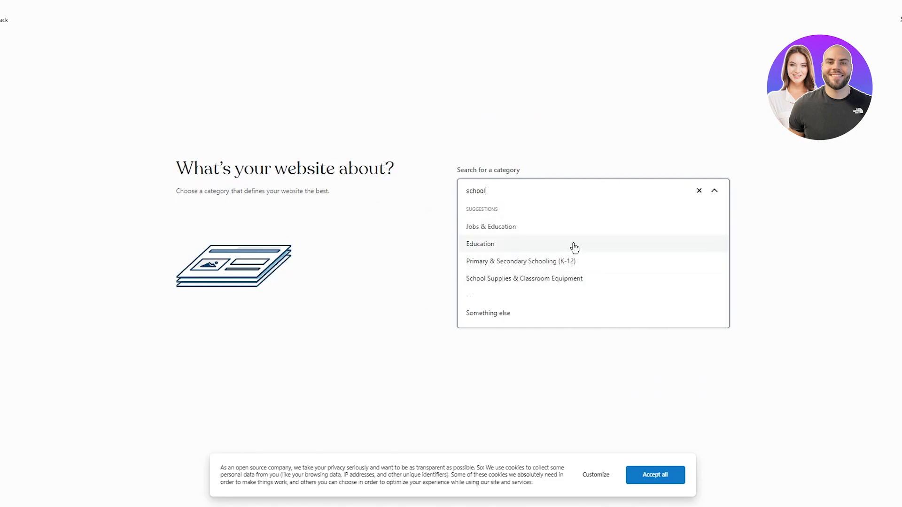
pyautogui.click(480, 243)
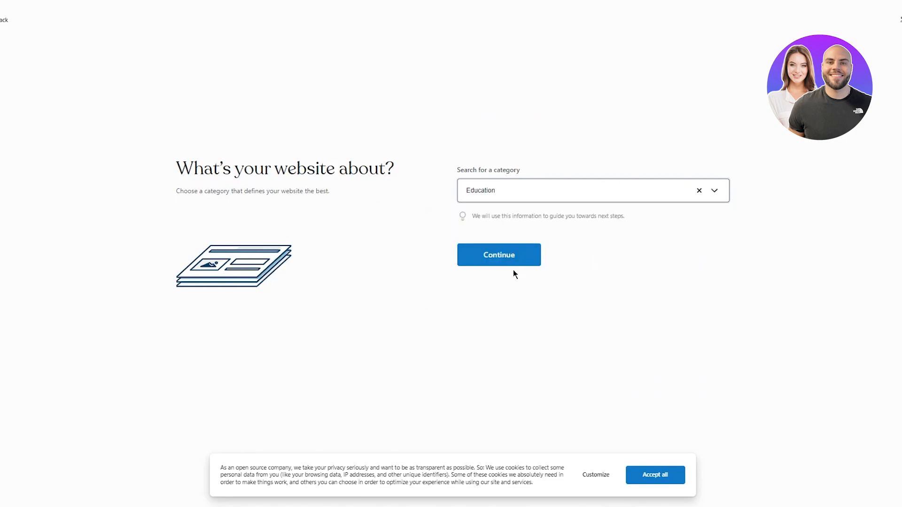
pyautogui.click(498, 254)
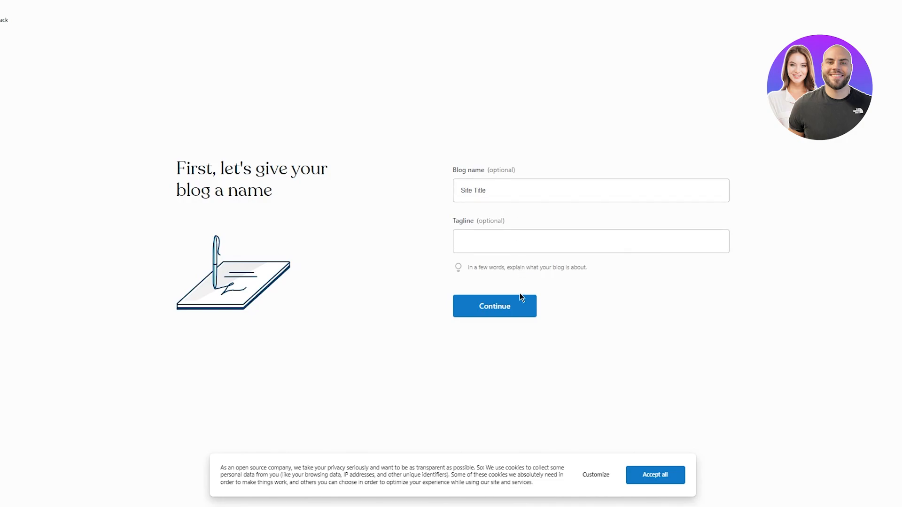
# Step: Continue past the blog name page, leaving the name as it is
pyautogui.click(494, 306)
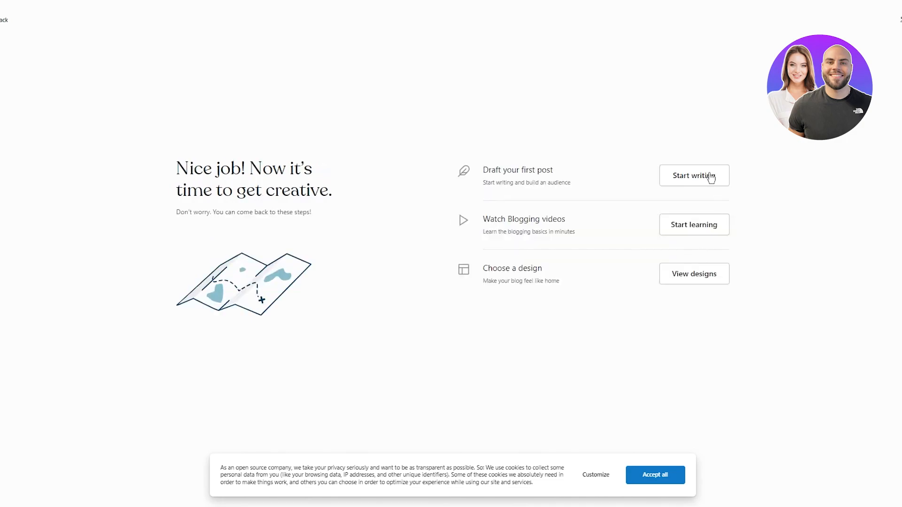
pyautogui.moveTo(557, 90)
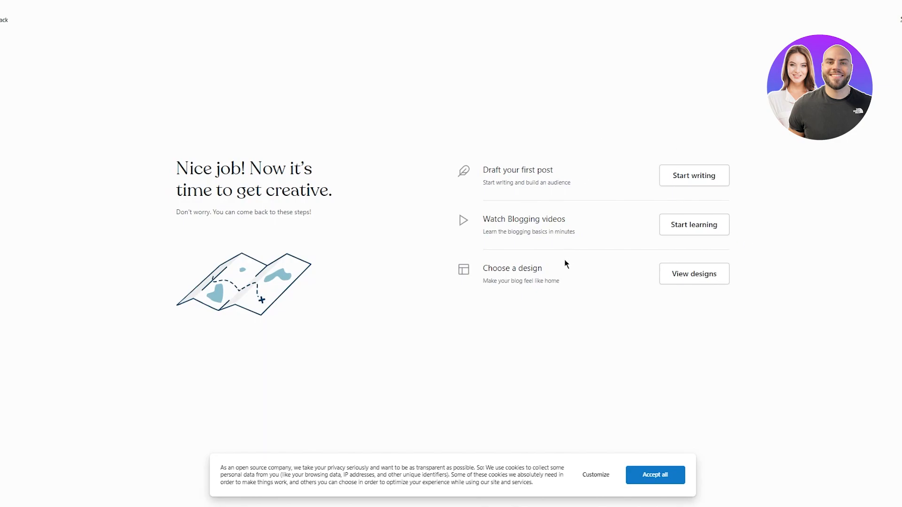
pyautogui.moveTo(828, 24)
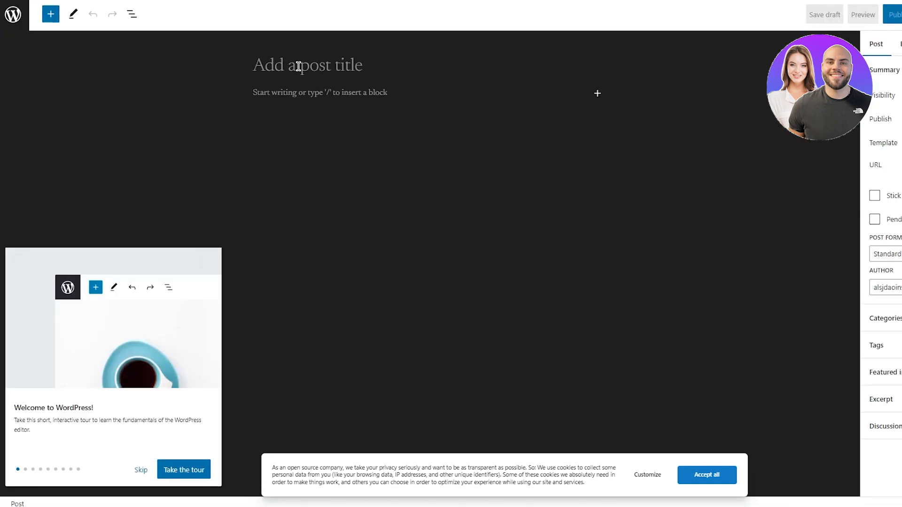
# Step: Title the post 'FIRST POST FOR THE STUDENTS'
pyautogui.write('FIRST POST')
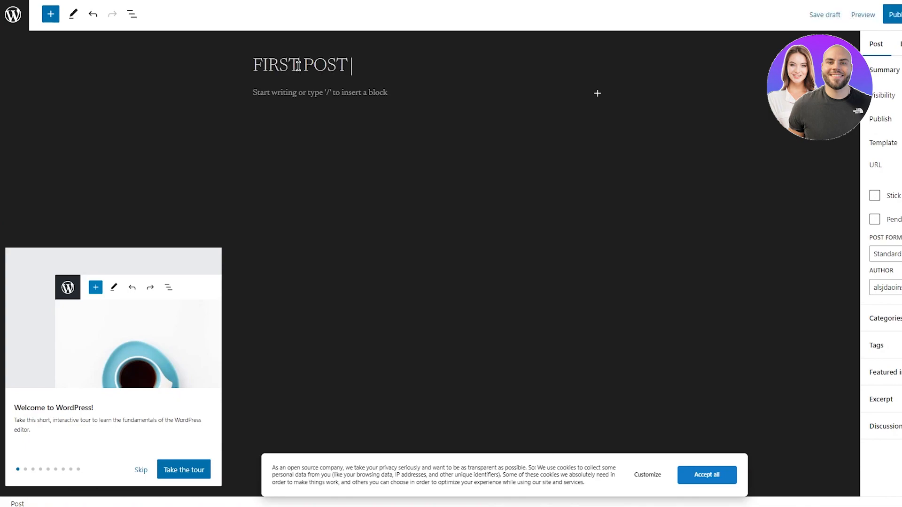
pyautogui.write('FOR THE STUDEN')
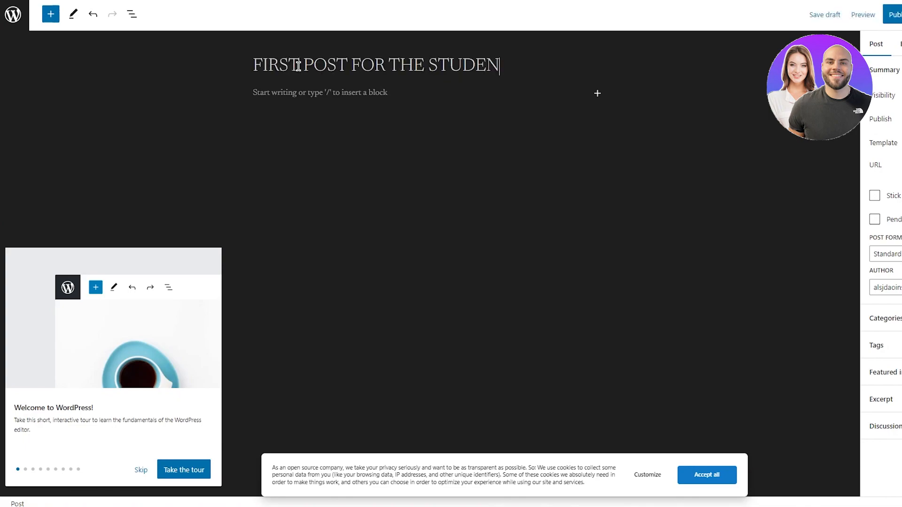
pyautogui.write('TS')
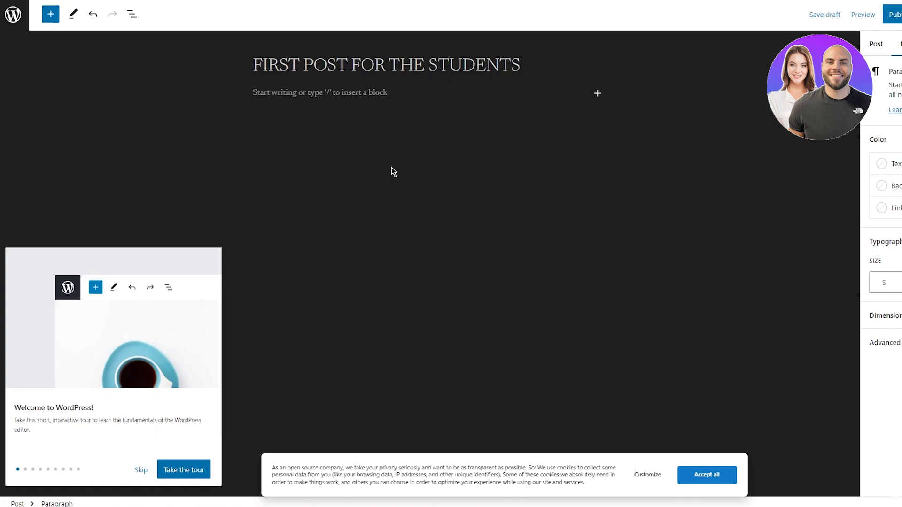
# Step: Write the body 'Hi kids this is your teacher, please click… join the online class'
pyautogui.write('Hi kids')
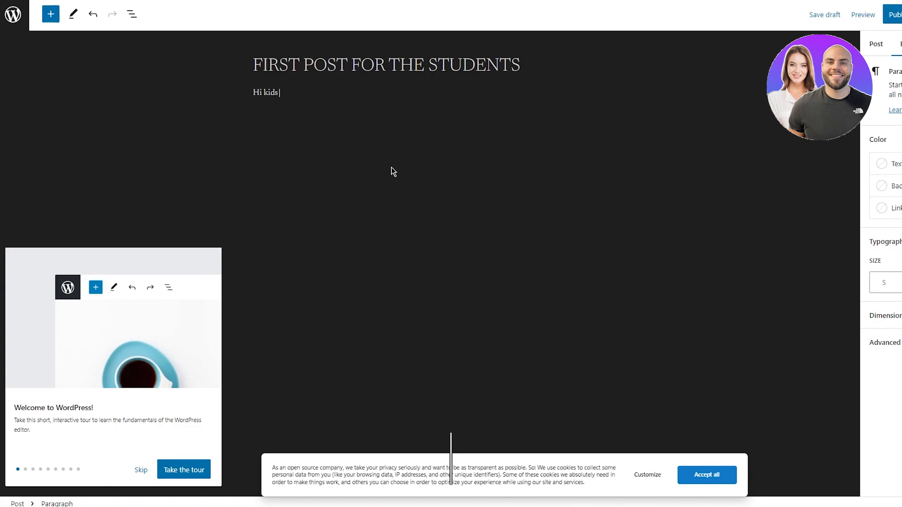
pyautogui.write('this is your')
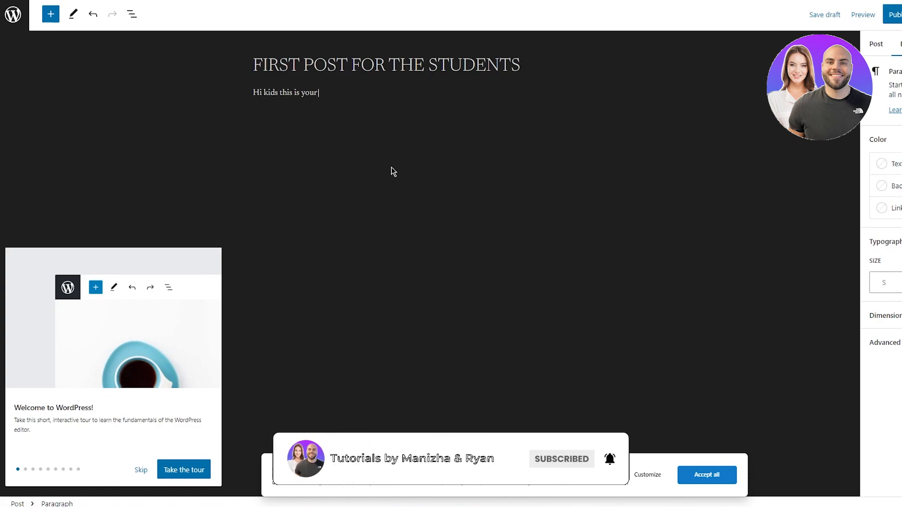
pyautogui.write('teacher, please click on the link to')
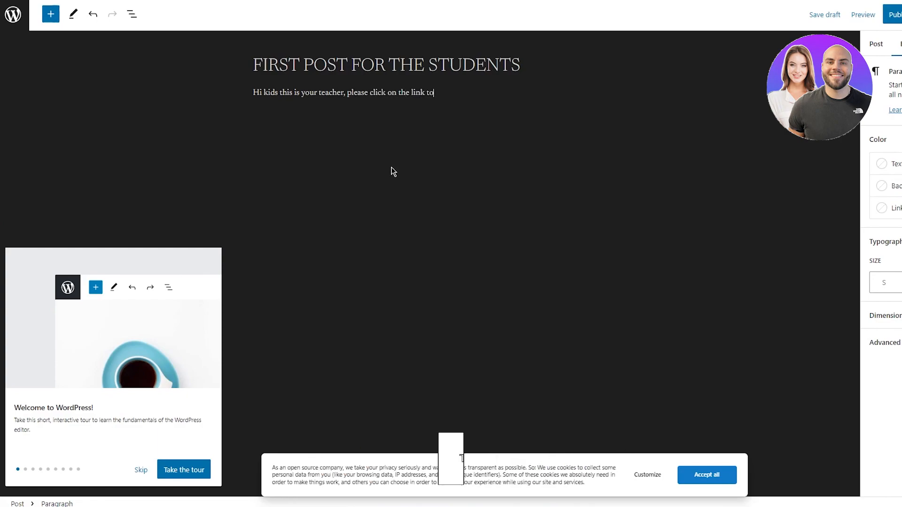
pyautogui.write('join the onl')
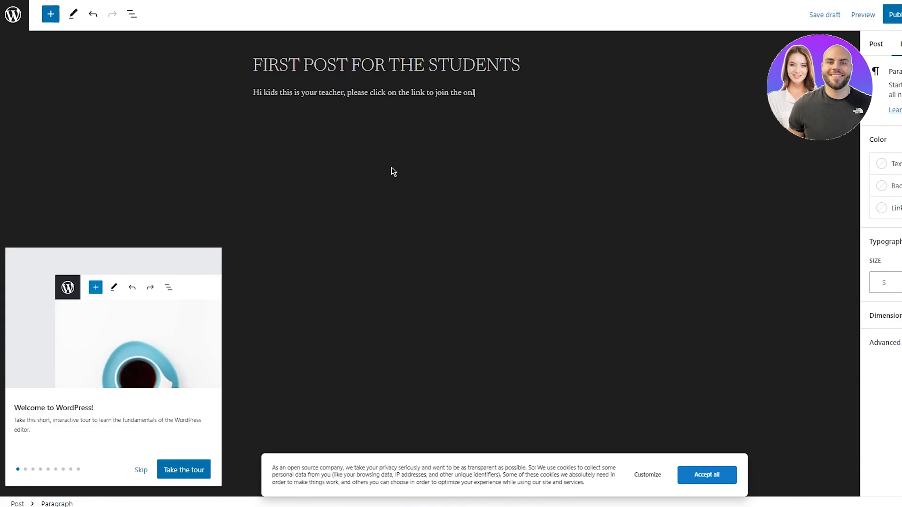
pyautogui.write('ine class')
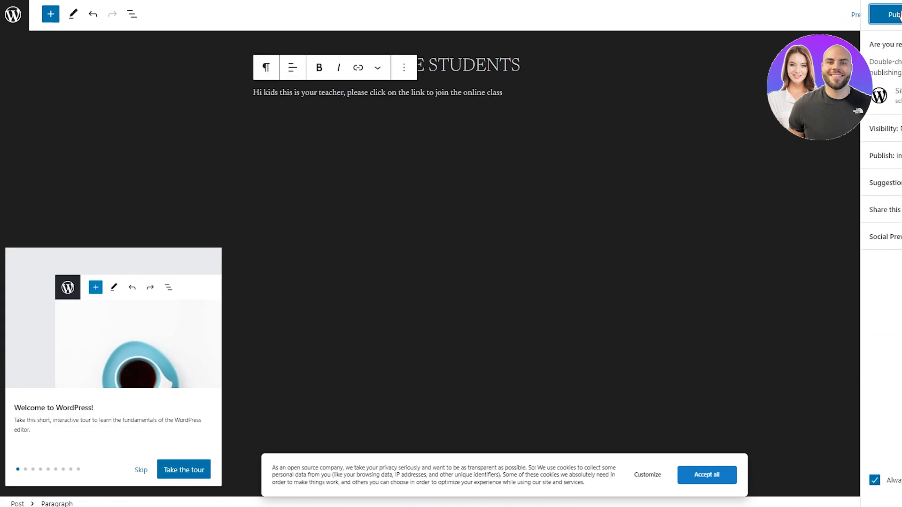
# Step: Publish the student post, close the congratulations popup and accept all cookies
pyautogui.click(893, 15)
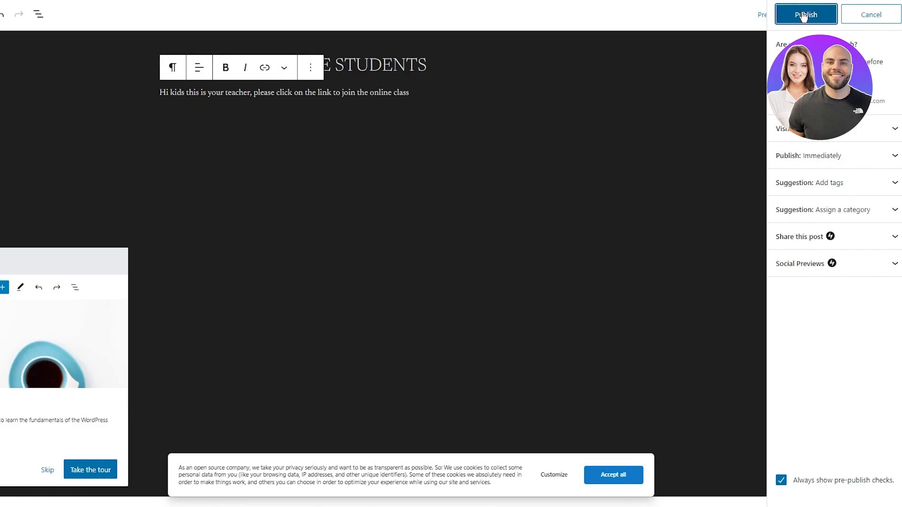
pyautogui.click(806, 14)
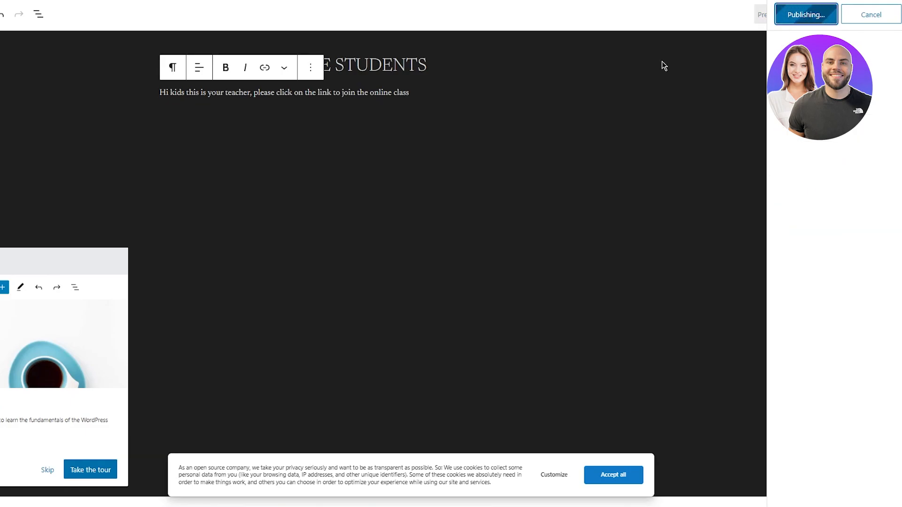
pyautogui.click(805, 15)
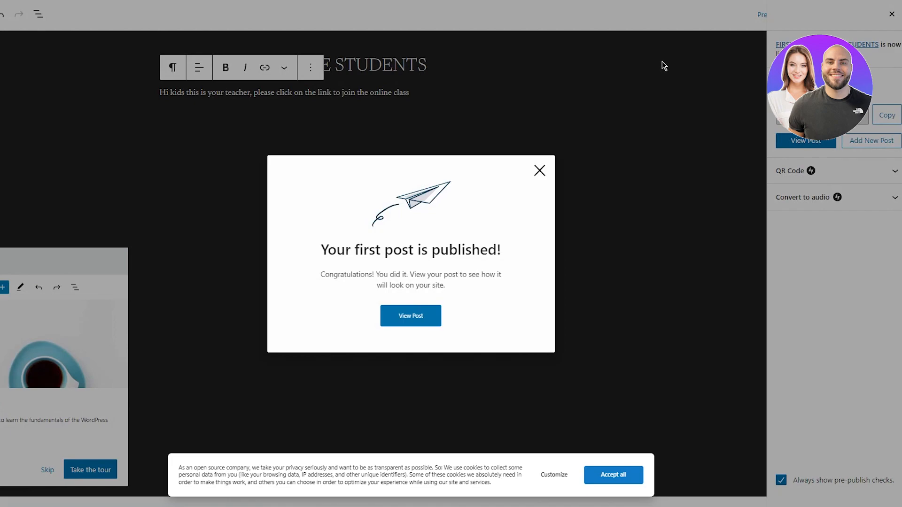
pyautogui.click(538, 170)
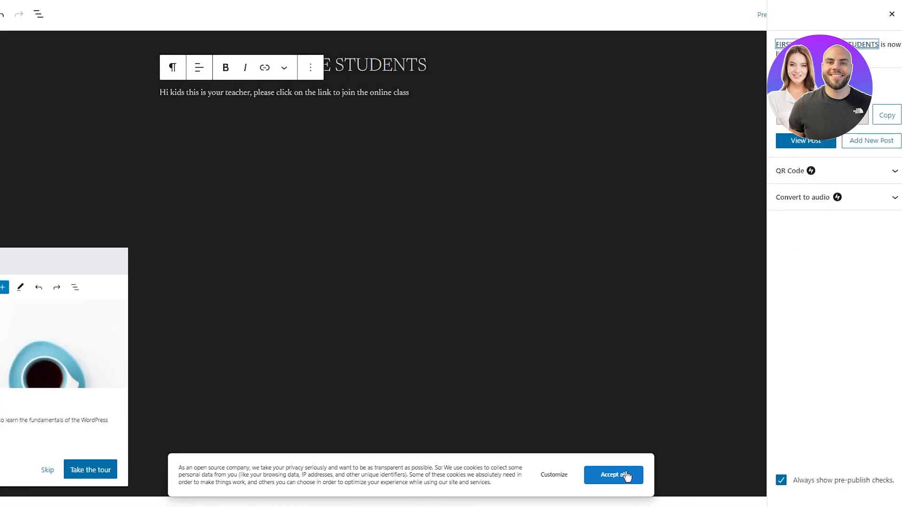
pyautogui.click(613, 475)
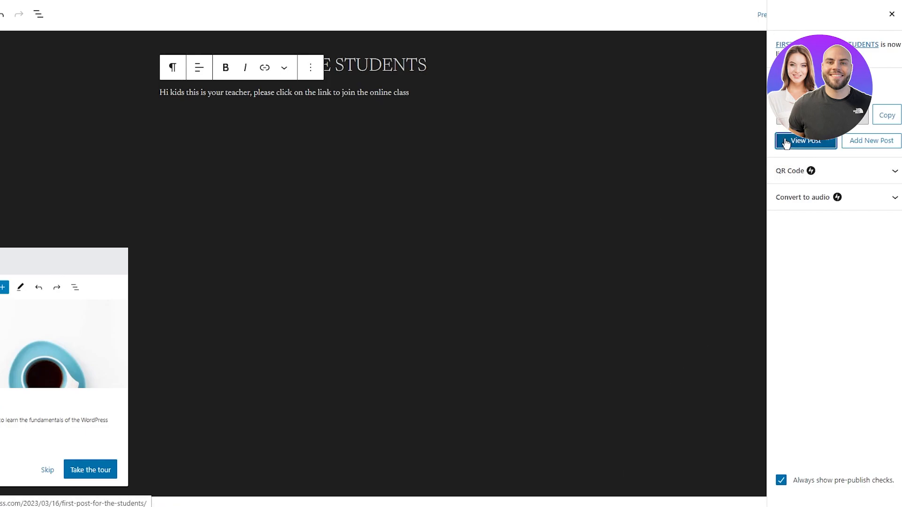
# Step: View the published post, then search the theme gallery for 'school'
pyautogui.click(805, 141)
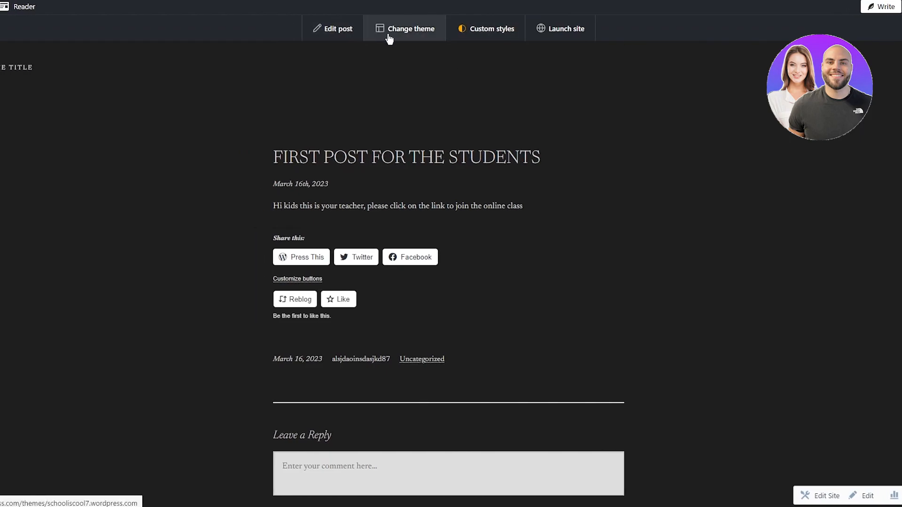
pyautogui.click(411, 28)
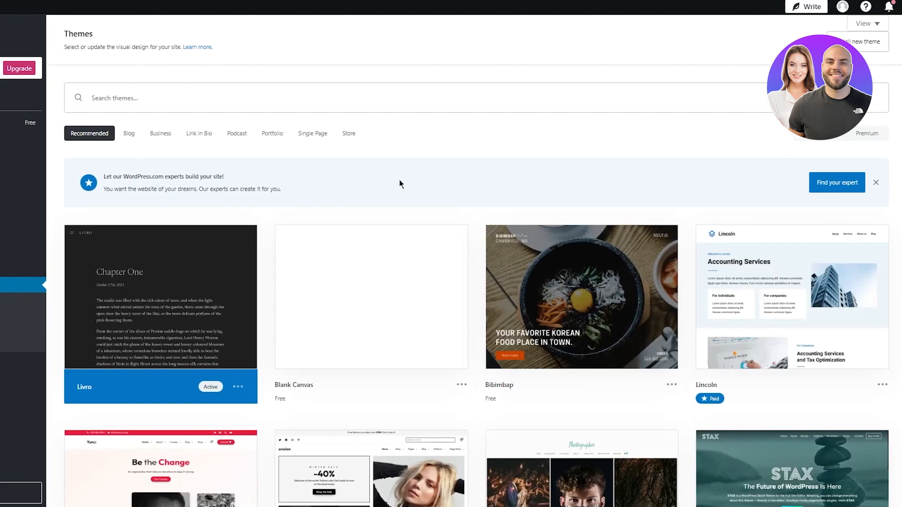
pyautogui.scroll(-3)
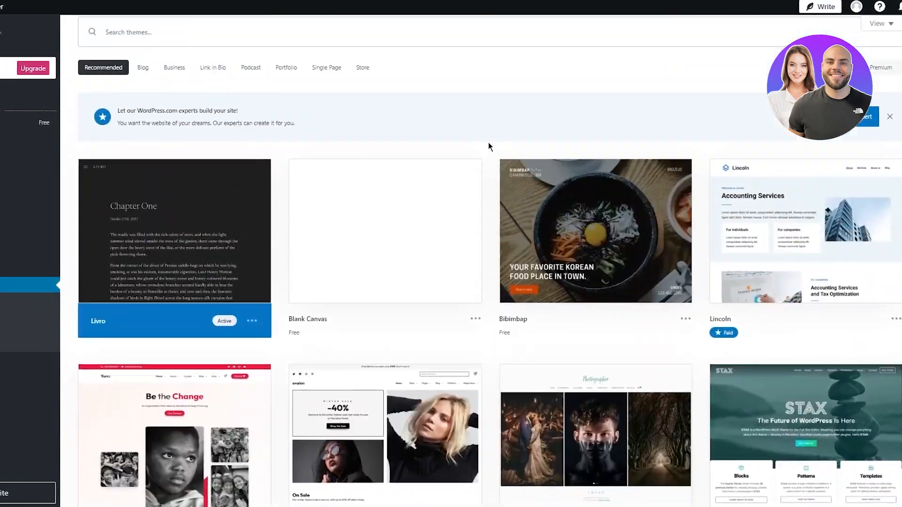
pyautogui.write('s')
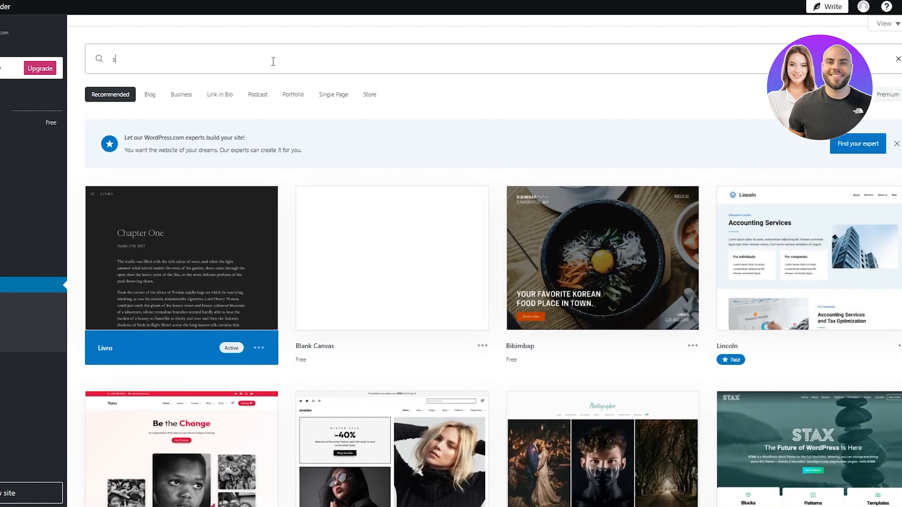
pyautogui.write('chool')
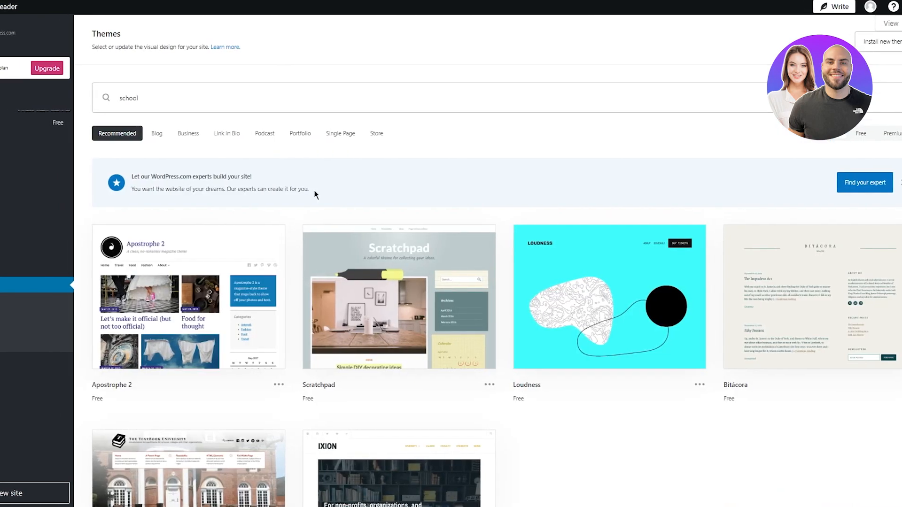
pyautogui.scroll(-3)
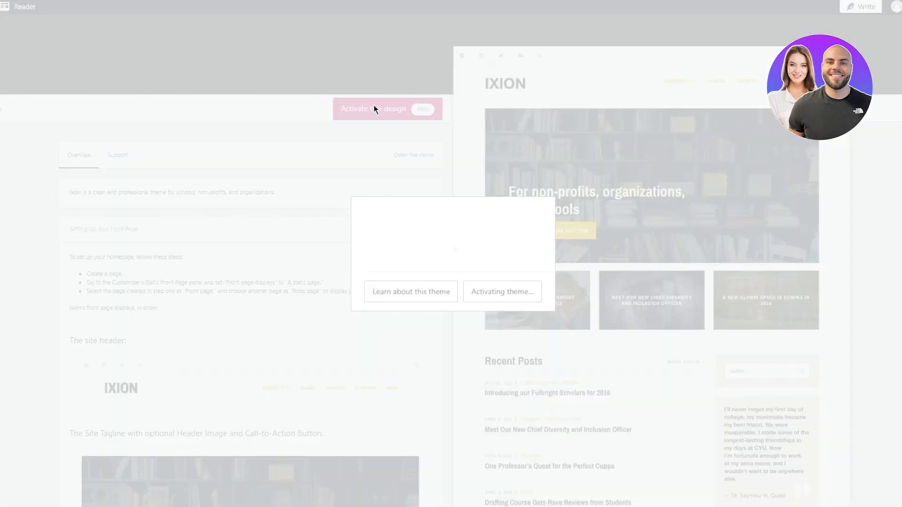
# Step: Activate Ixion, start customizing the site and dismiss the customizer tip
pyautogui.click(372, 108)
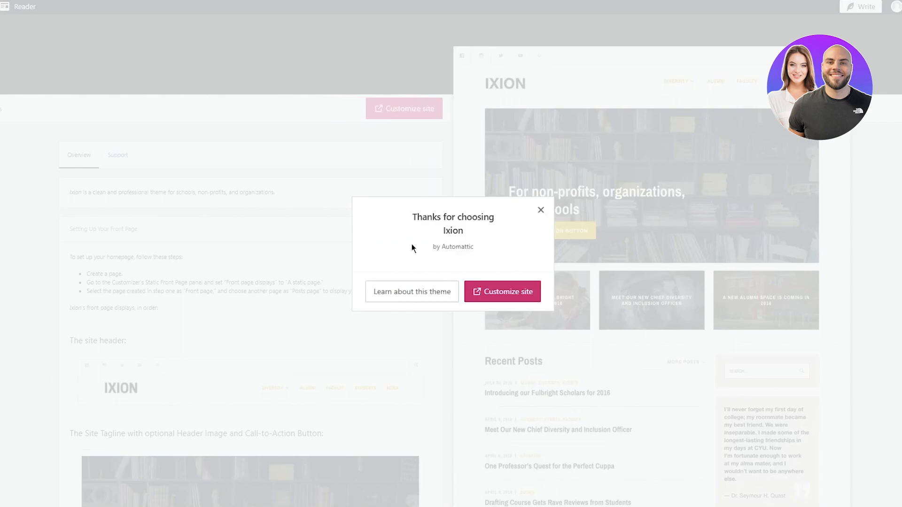
pyautogui.click(501, 292)
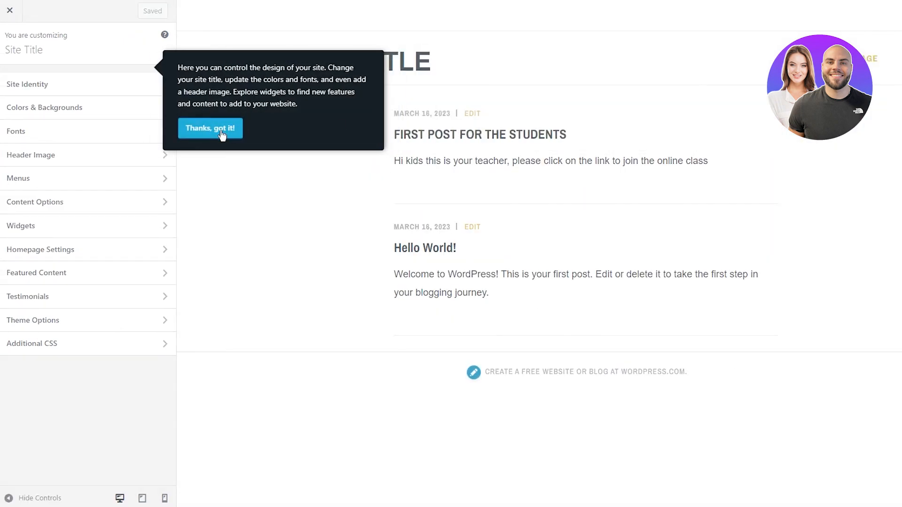
pyautogui.click(210, 128)
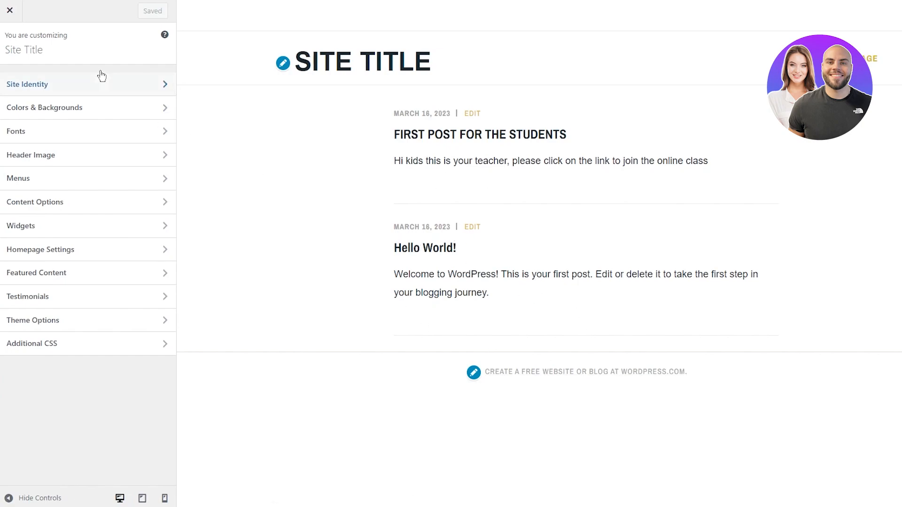
pyautogui.click(10, 10)
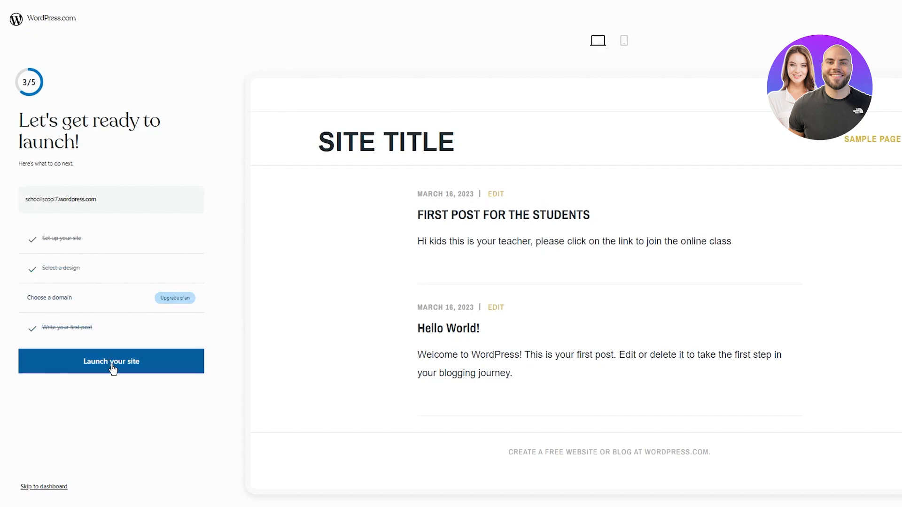
# Step: Launch the free site publicly and dismiss the 'Congrats, your site is live!' message
pyautogui.click(110, 361)
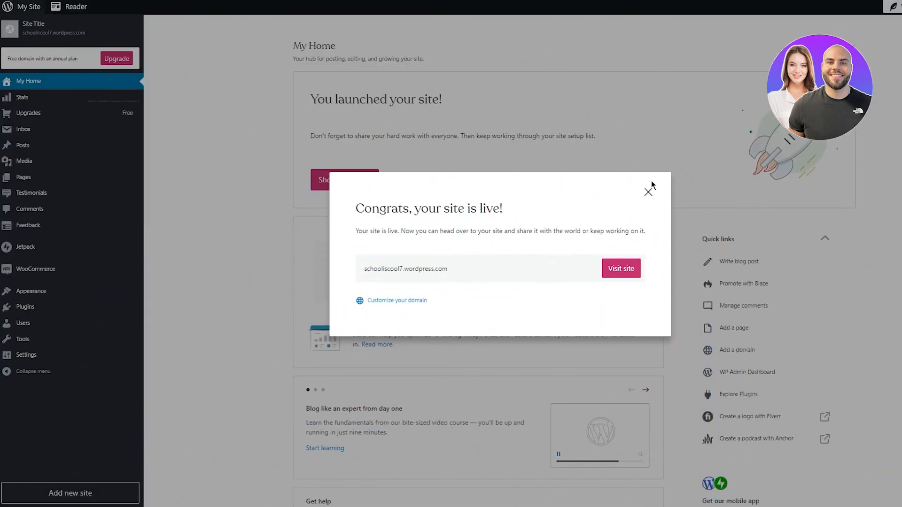
pyautogui.click(649, 192)
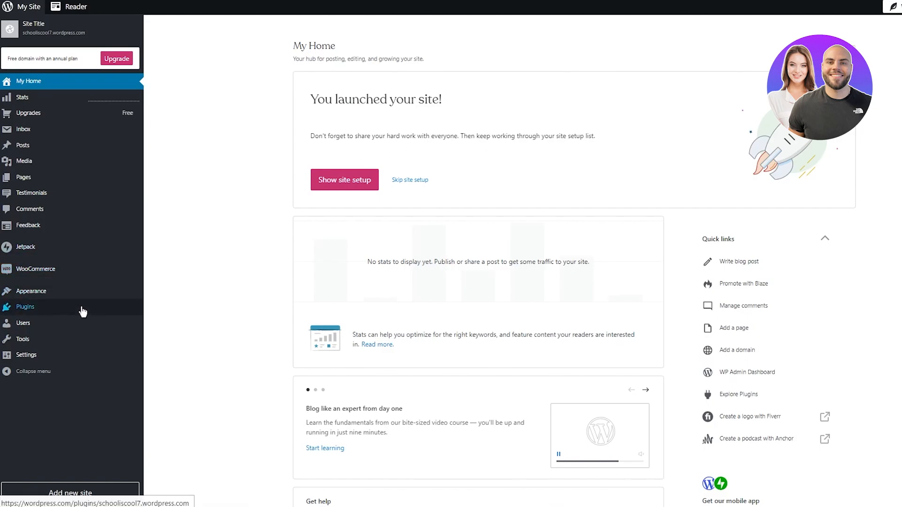
# Step: Search Plugins for 'school management system' and open the WPSchoolPress plugin page
pyautogui.click(25, 307)
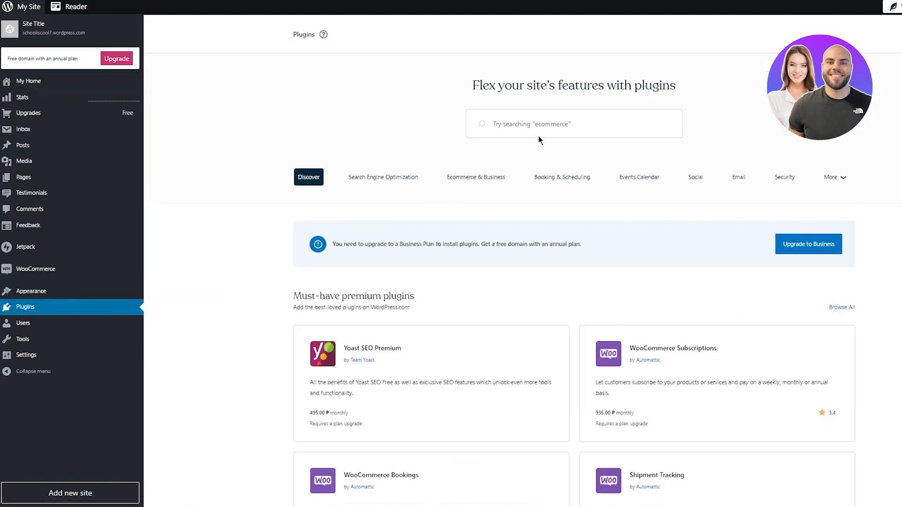
pyautogui.click(573, 123)
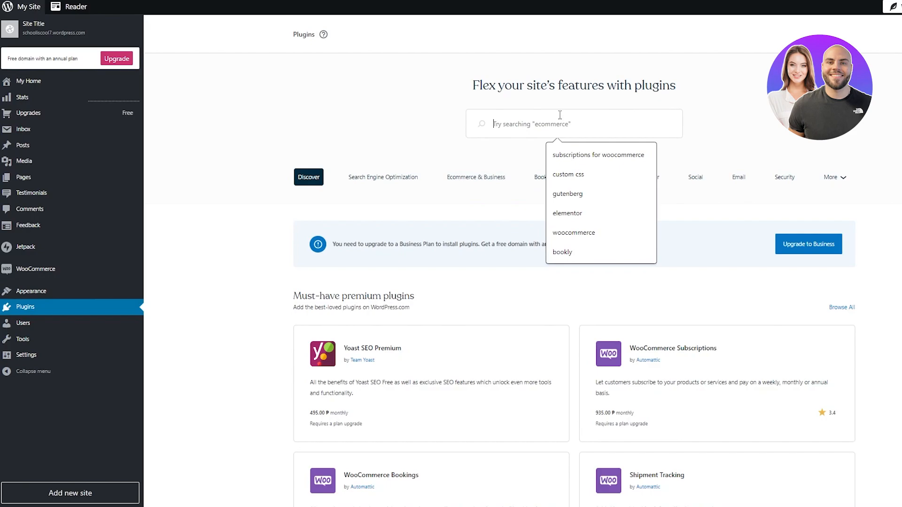
pyautogui.write('school management system')
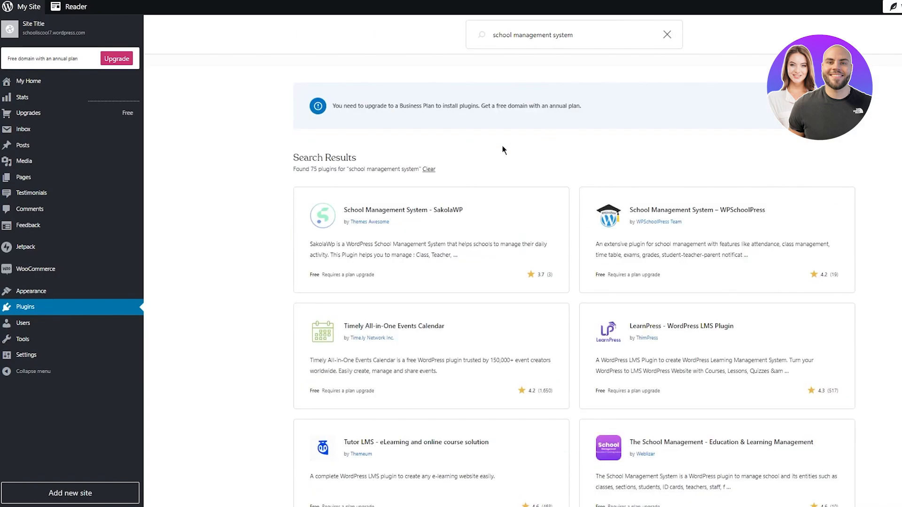
pyautogui.moveTo(396, 217)
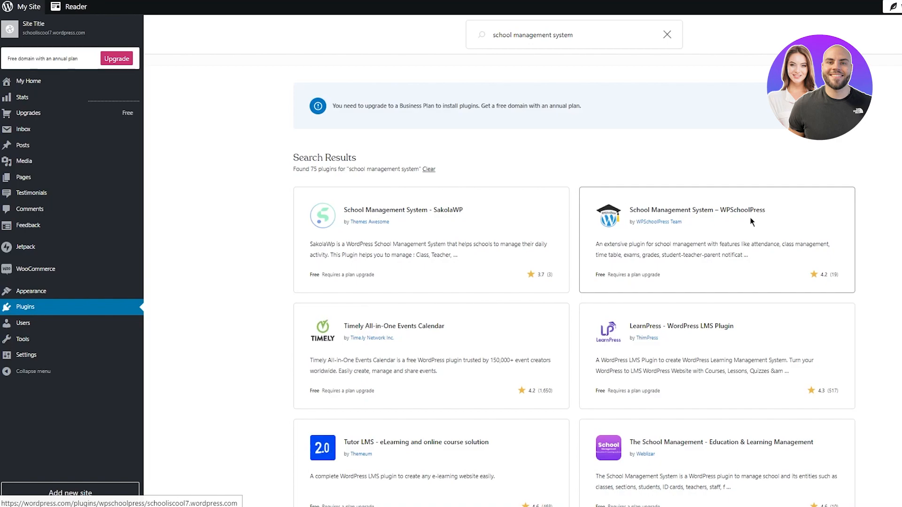
pyautogui.click(696, 210)
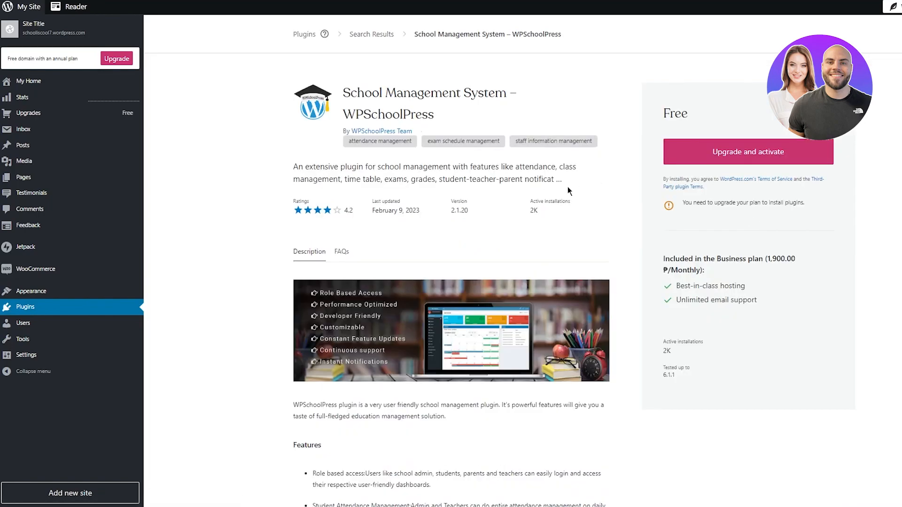
pyautogui.moveTo(748, 151)
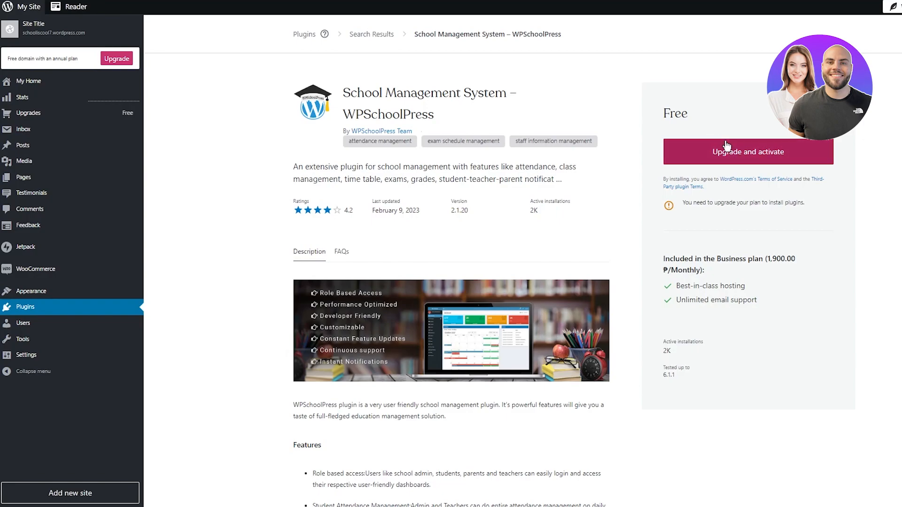
pyautogui.moveTo(747, 151)
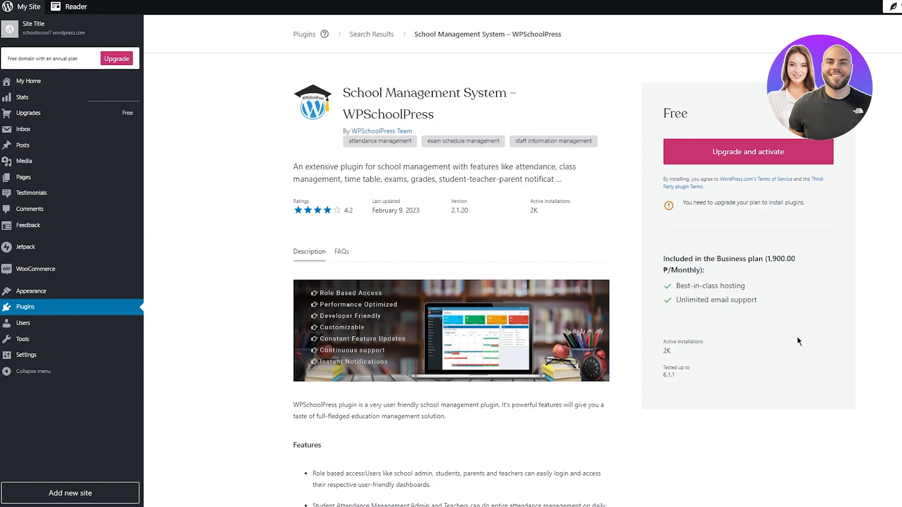
pyautogui.moveTo(85, 113)
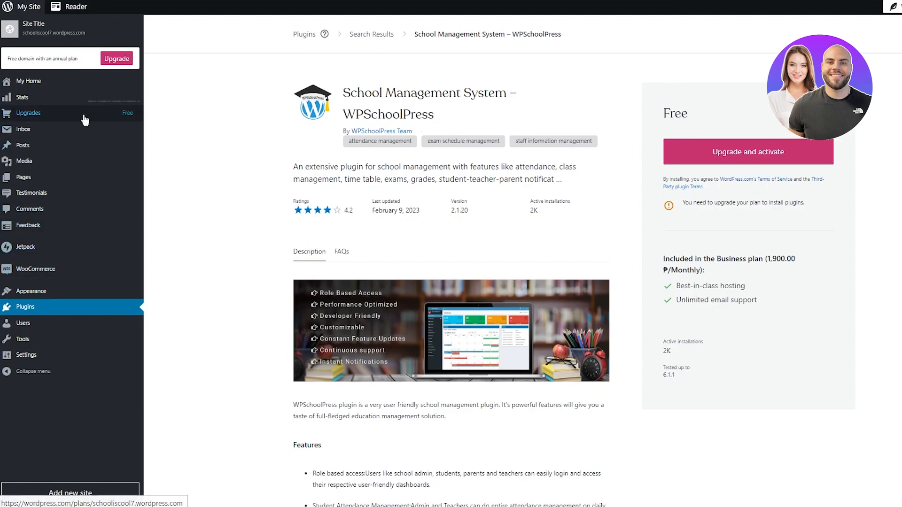
pyautogui.moveTo(221, 264)
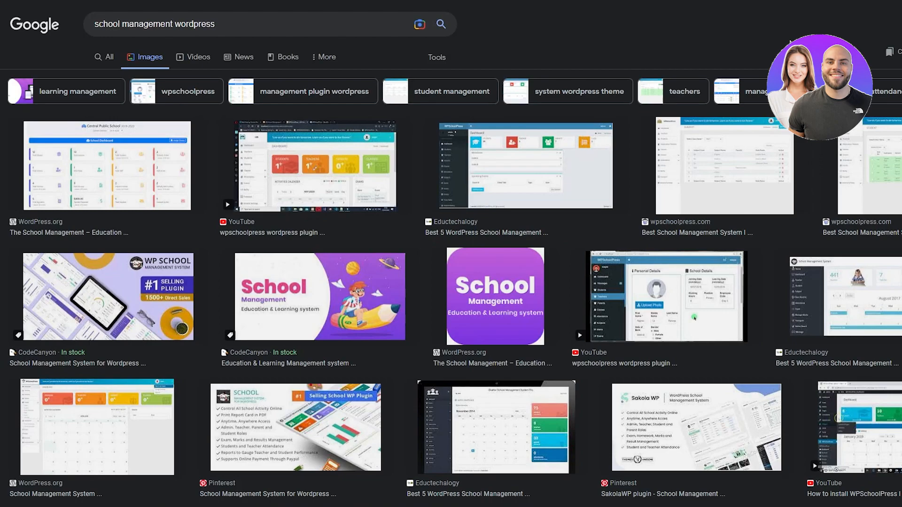
# Step: Scroll the 'school management wordpress' image results to the YouTube WPSchoolPress thumbnail
pyautogui.scroll(-3)
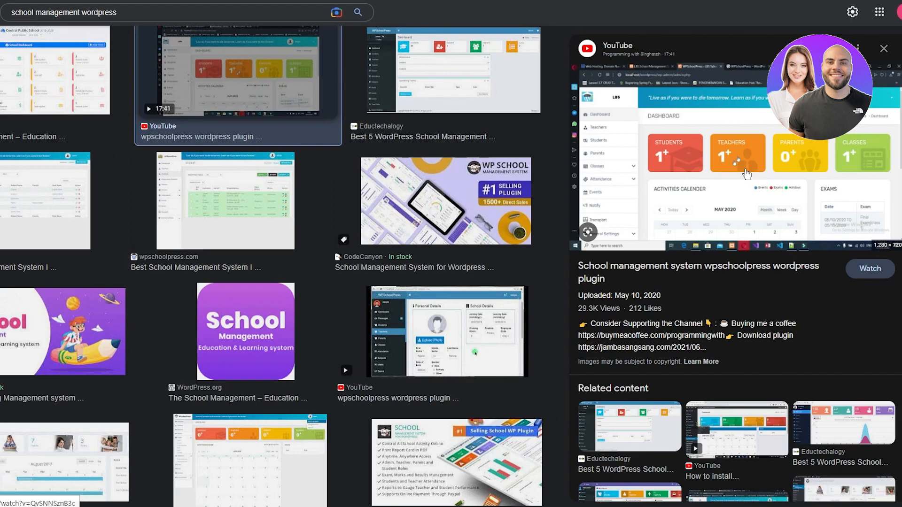
pyautogui.scroll(-3)
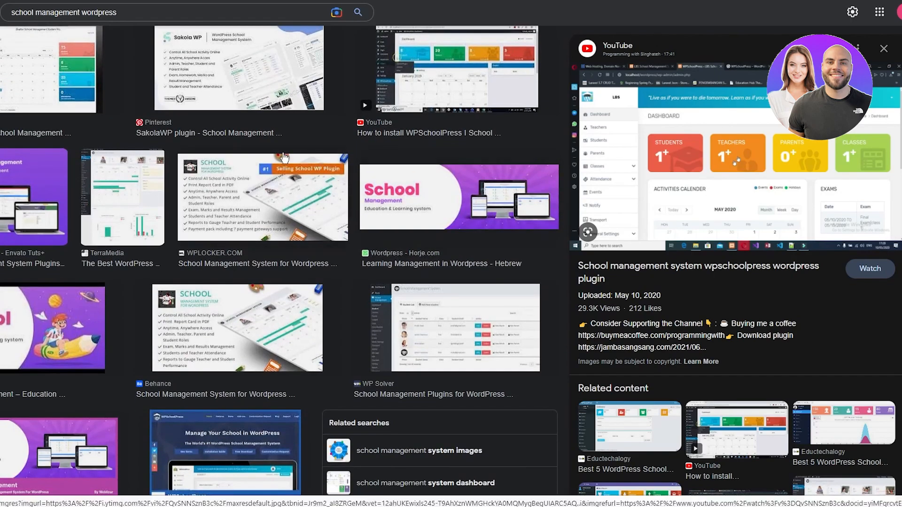